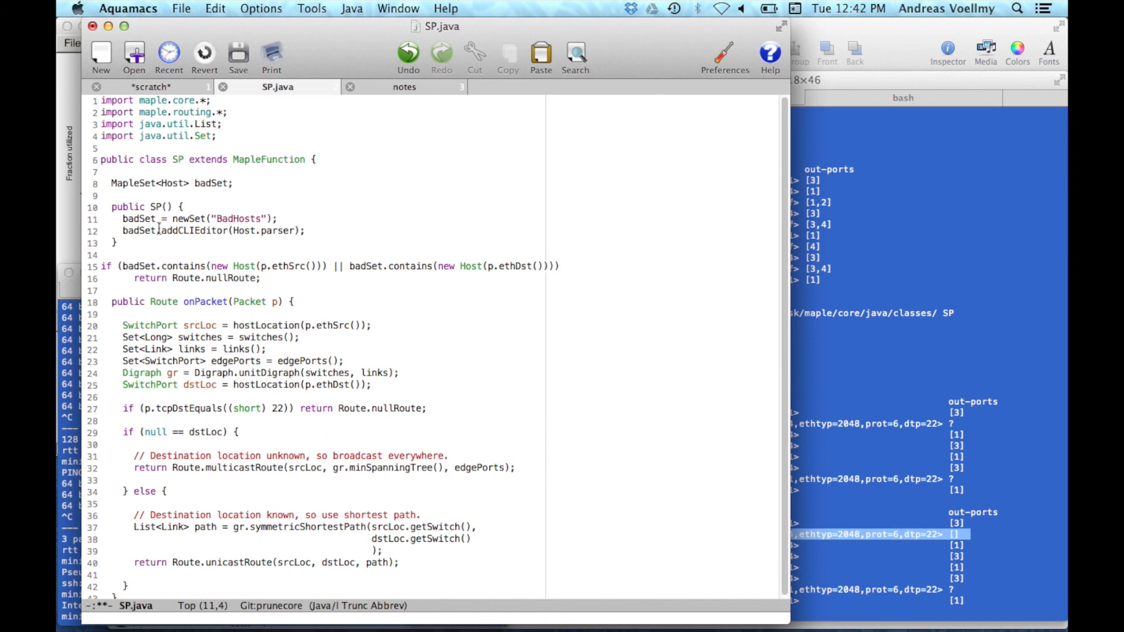
Place the badSet null-route check after the dstLoc lookup in onPacket and save SP.java.
double_click(238, 219)
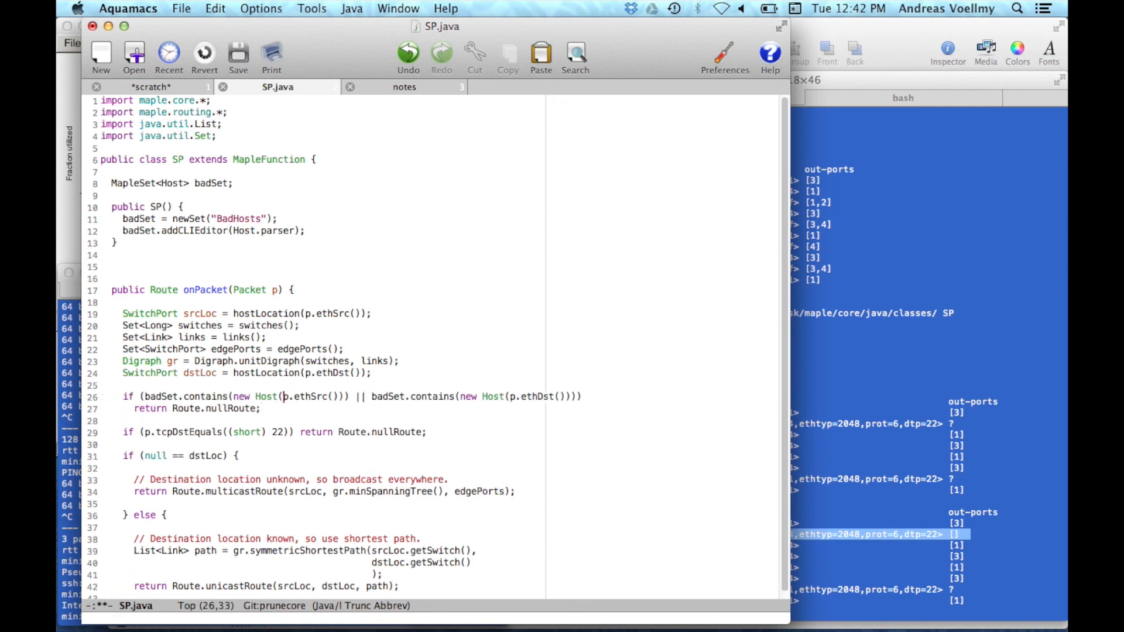
left_click(238, 54)
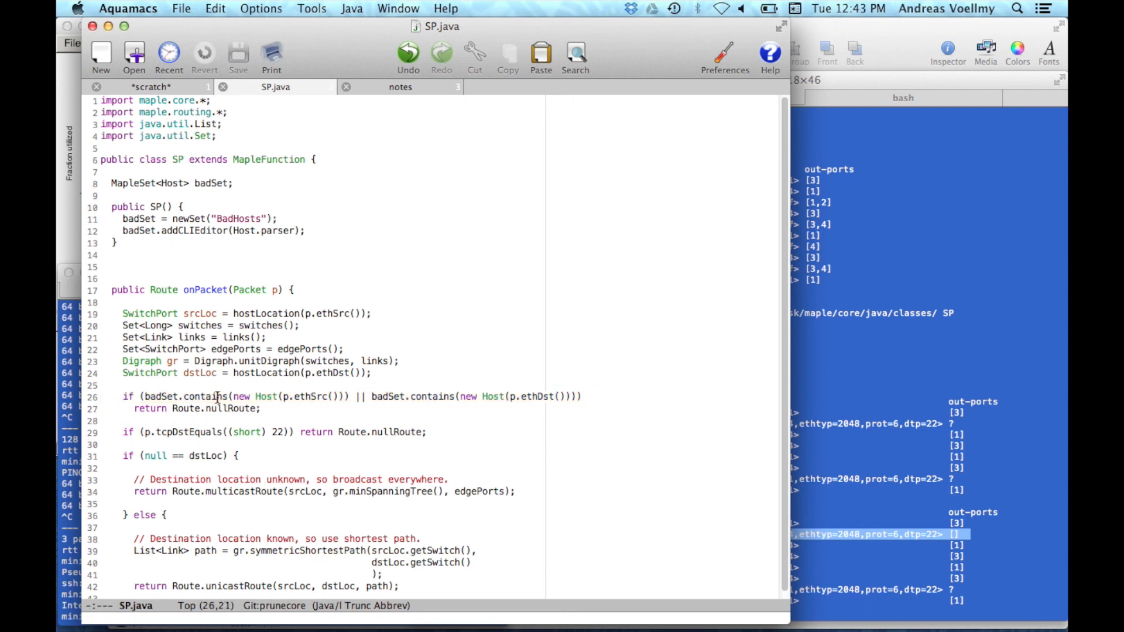
key("cmd+tab")
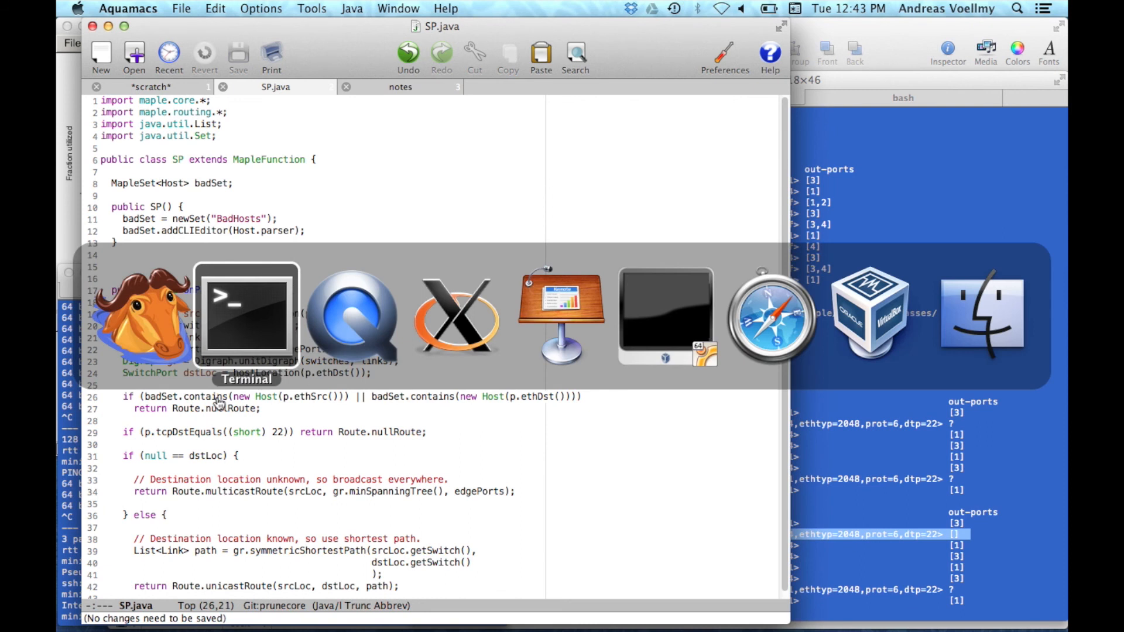
Quit and rerun the maple java -l 6630 controller with the updated SP class.
left_click(246, 315)
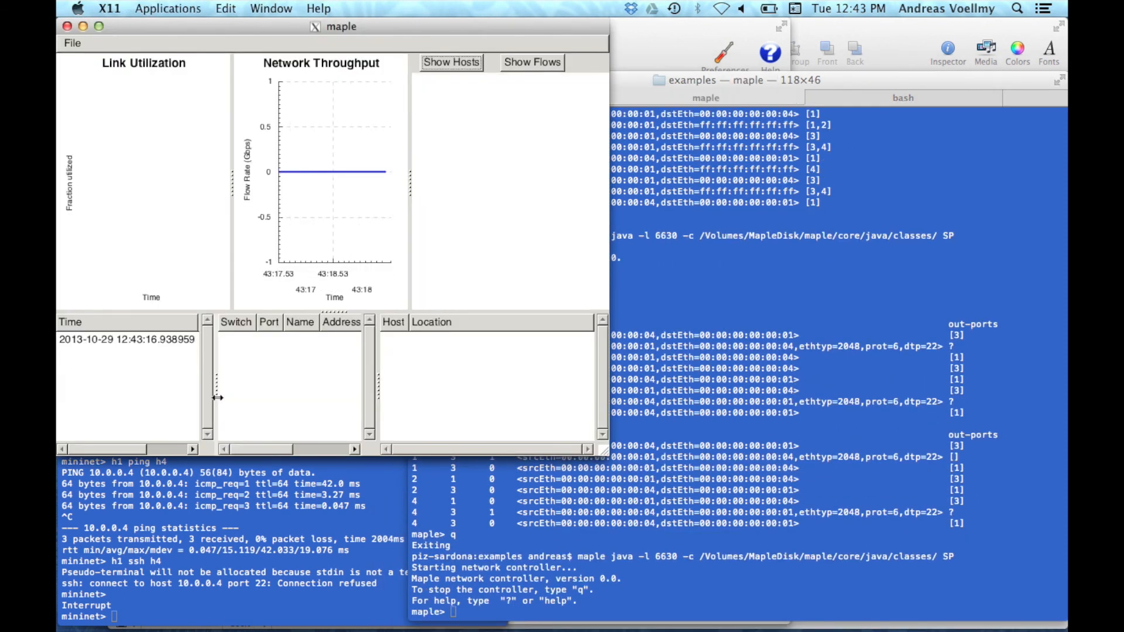
left_click(450, 62)
type("Bad")
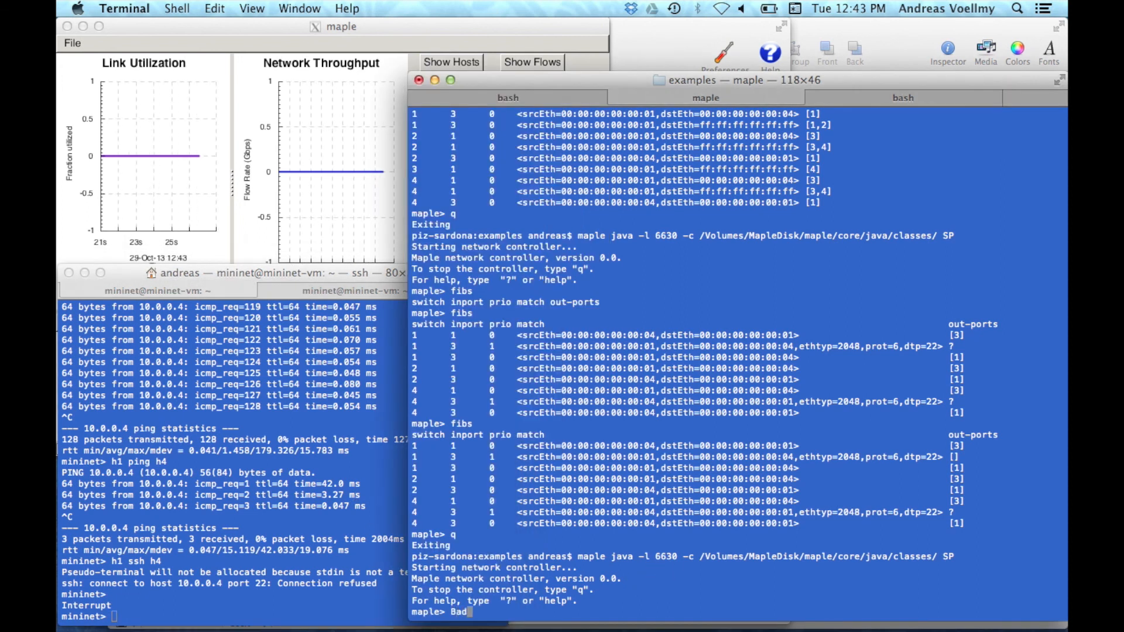
type("Hosts")
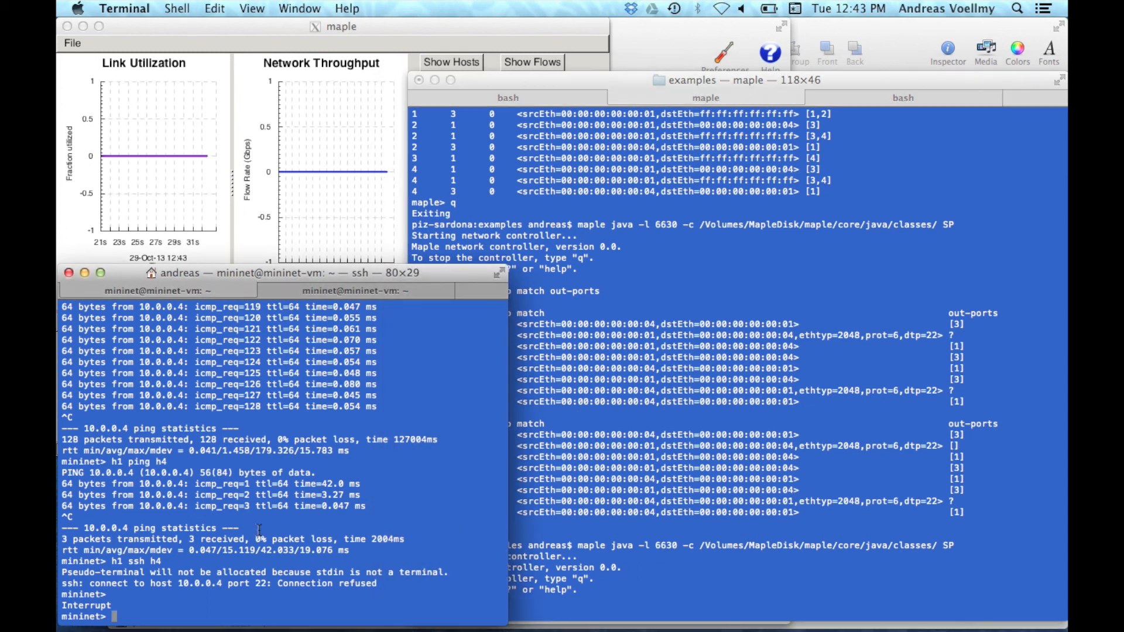
Start h1 ping h4 in mininet and begin a BadHosts insert 5 at the maple prompt.
type("h1 ping h4")
left_click(738, 601)
type("B")
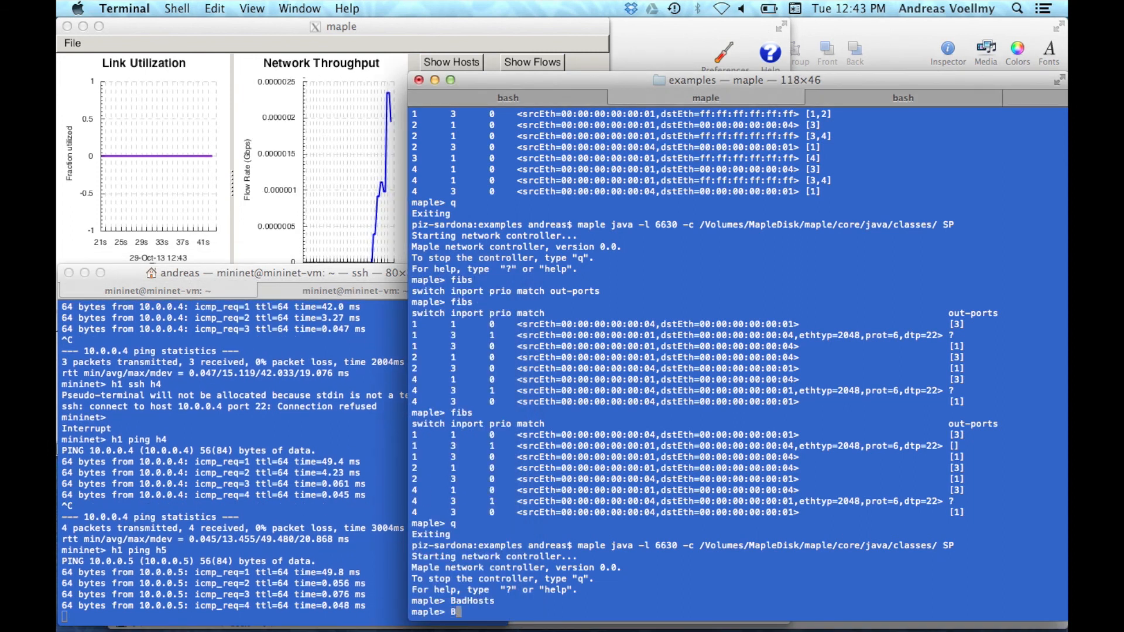
type("insert")
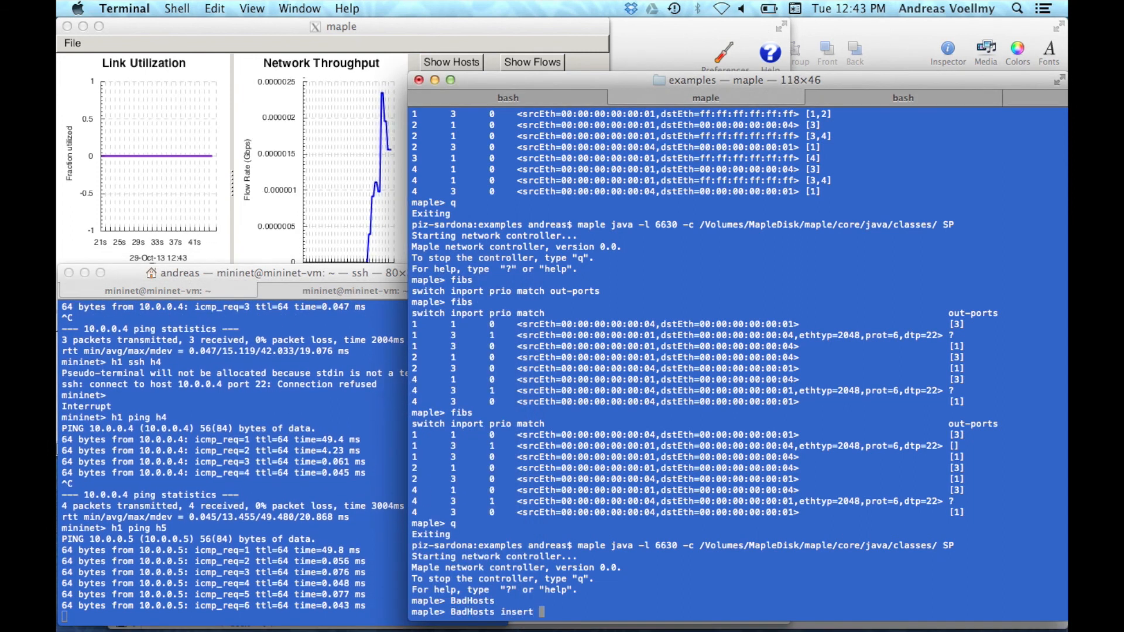
type("5")
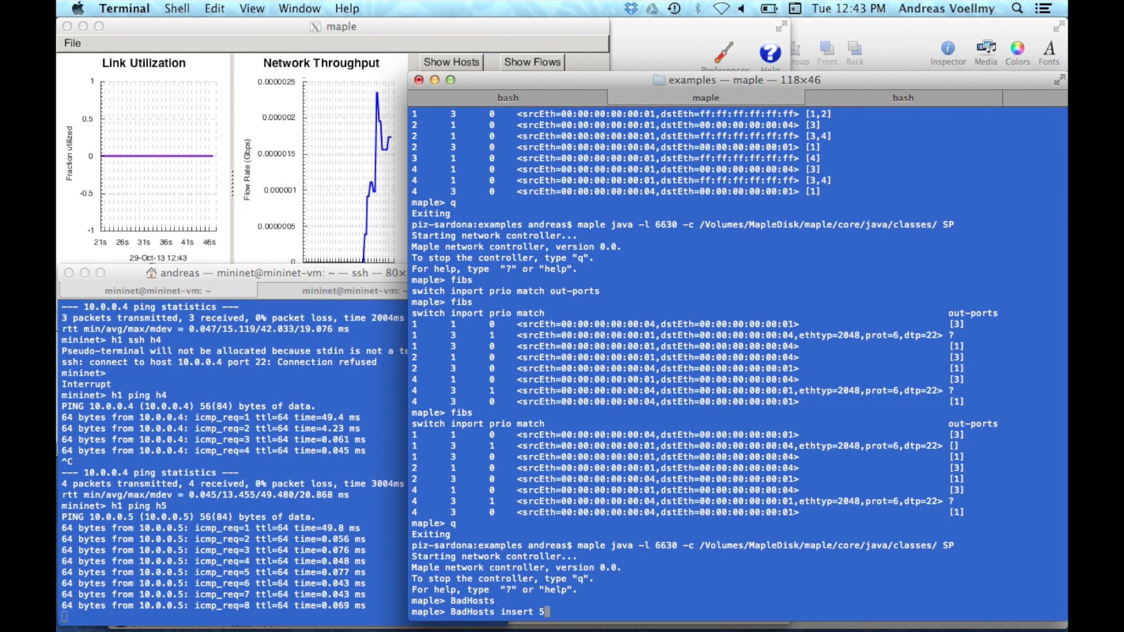
key("enter")
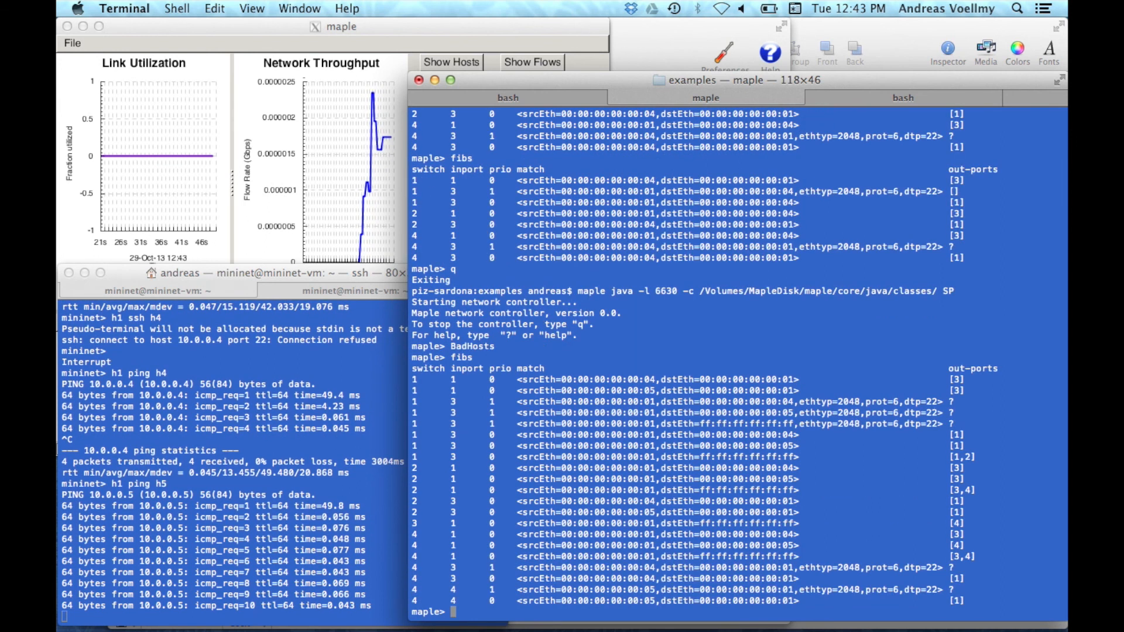
Run fibs, then BadHosts insert 5 so traffic toward host 05 is dropped.
type("fibs")
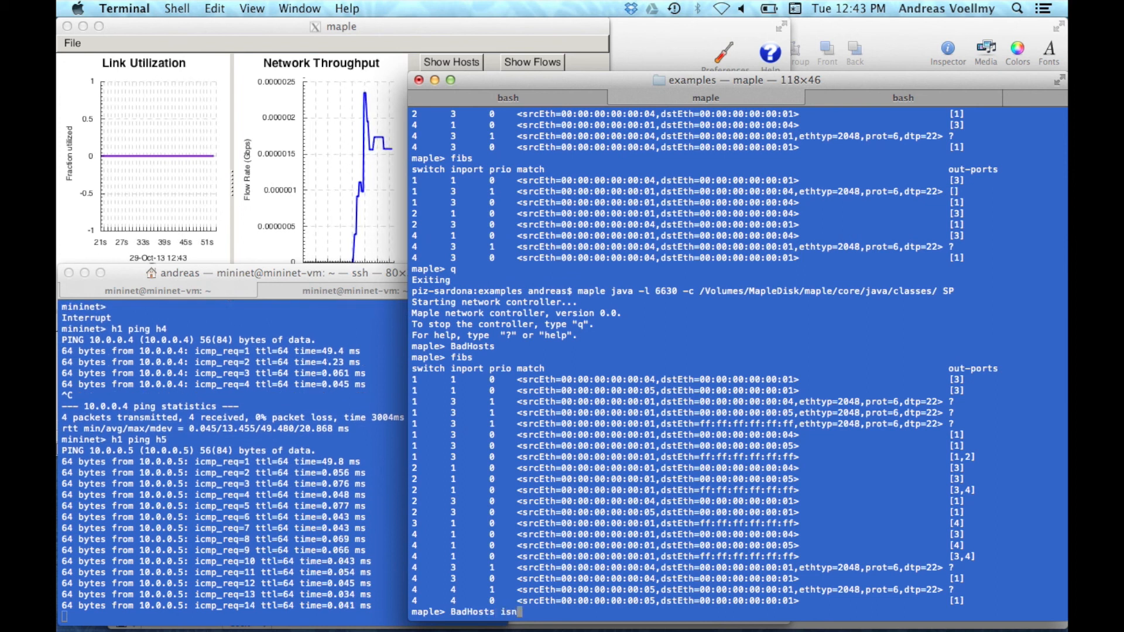
type("insert")
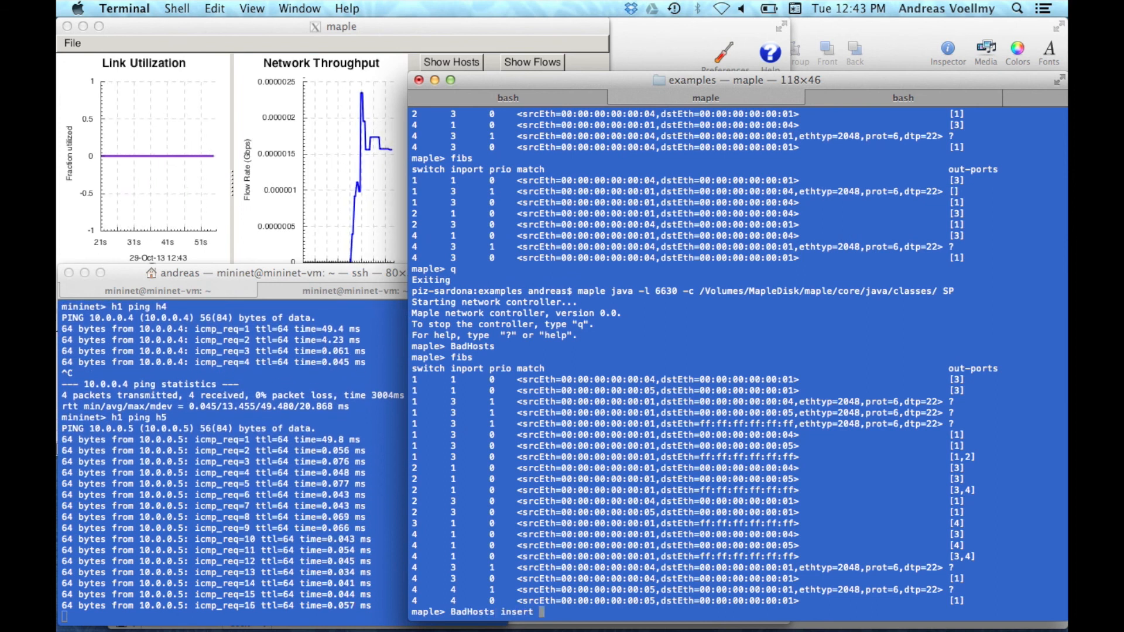
type("5")
type("fibs")
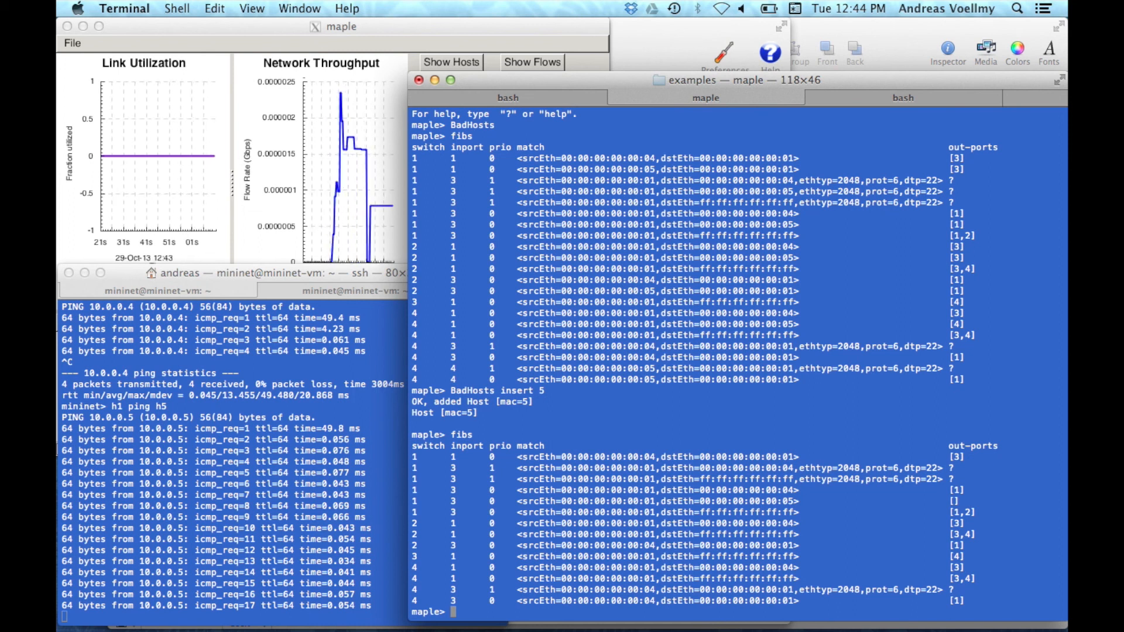
type("BadHosts insert 5")
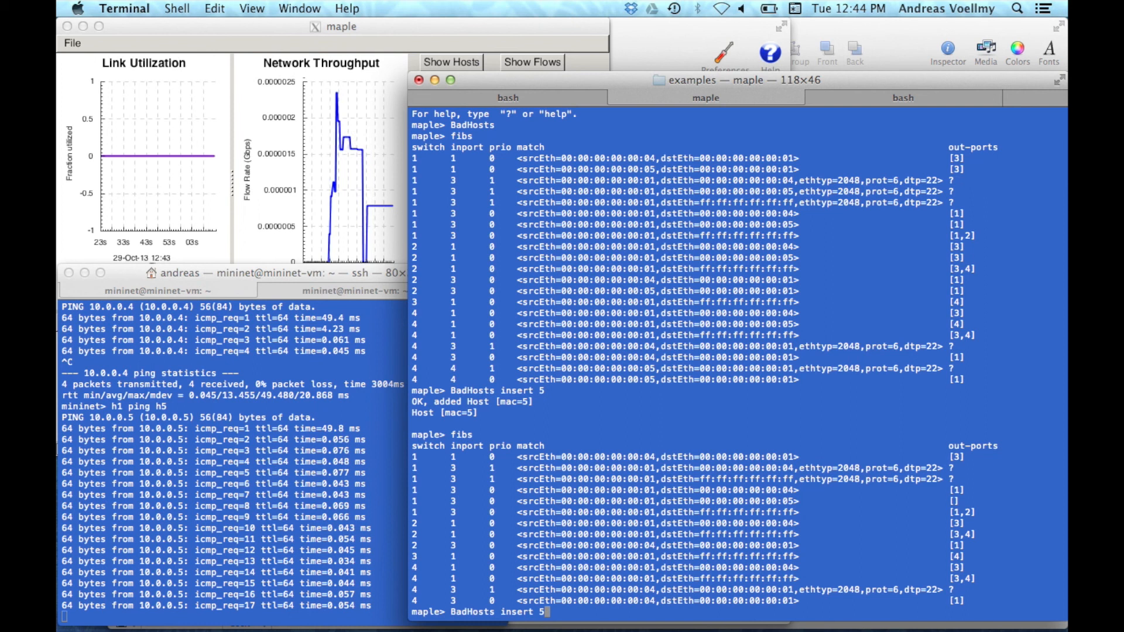